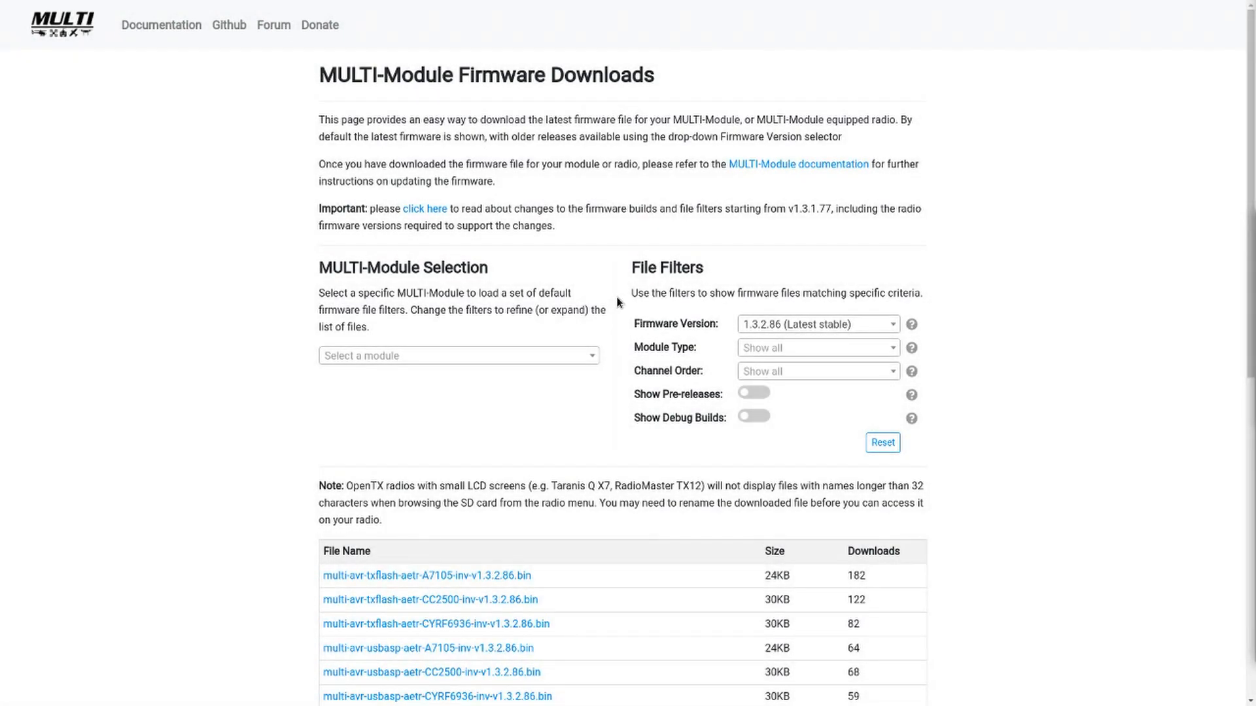
- Select Jumper T-Lite (JP4IN1) from the module list to show its firmware files
{"action": "left_click", "coordinate": [457, 355]}
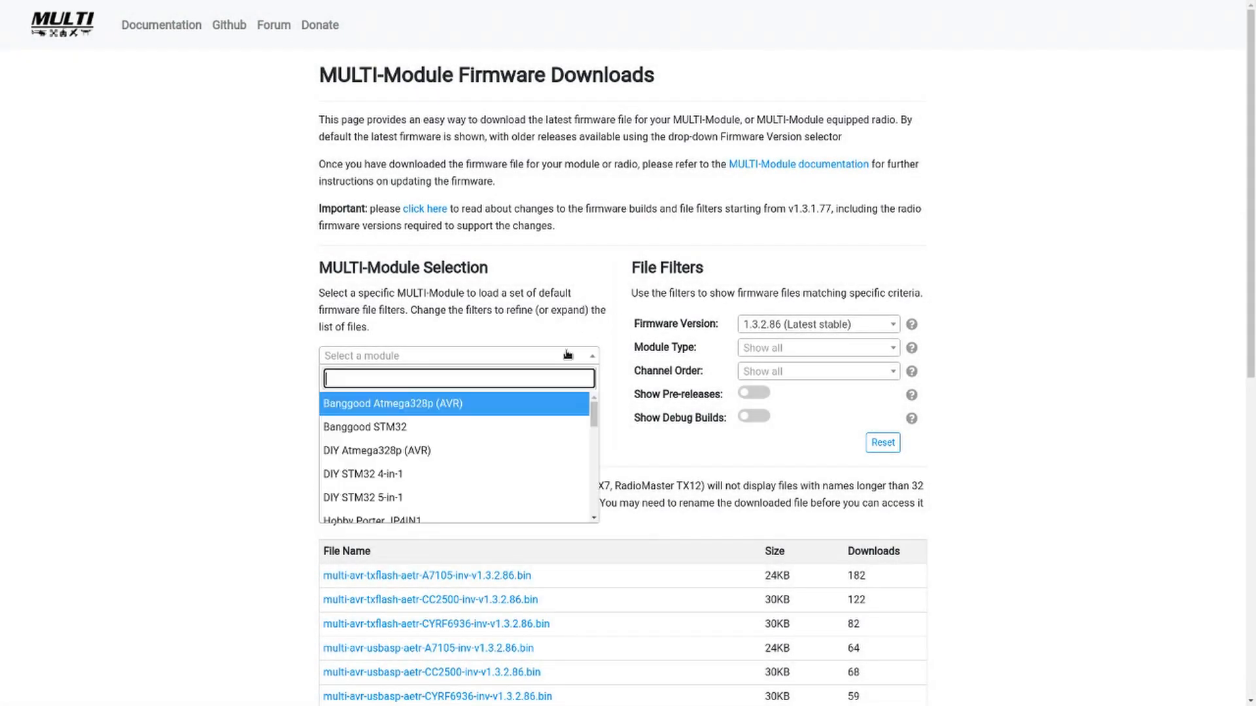
{"action": "scroll", "scroll_direction": "down", "scroll_amount": 3}
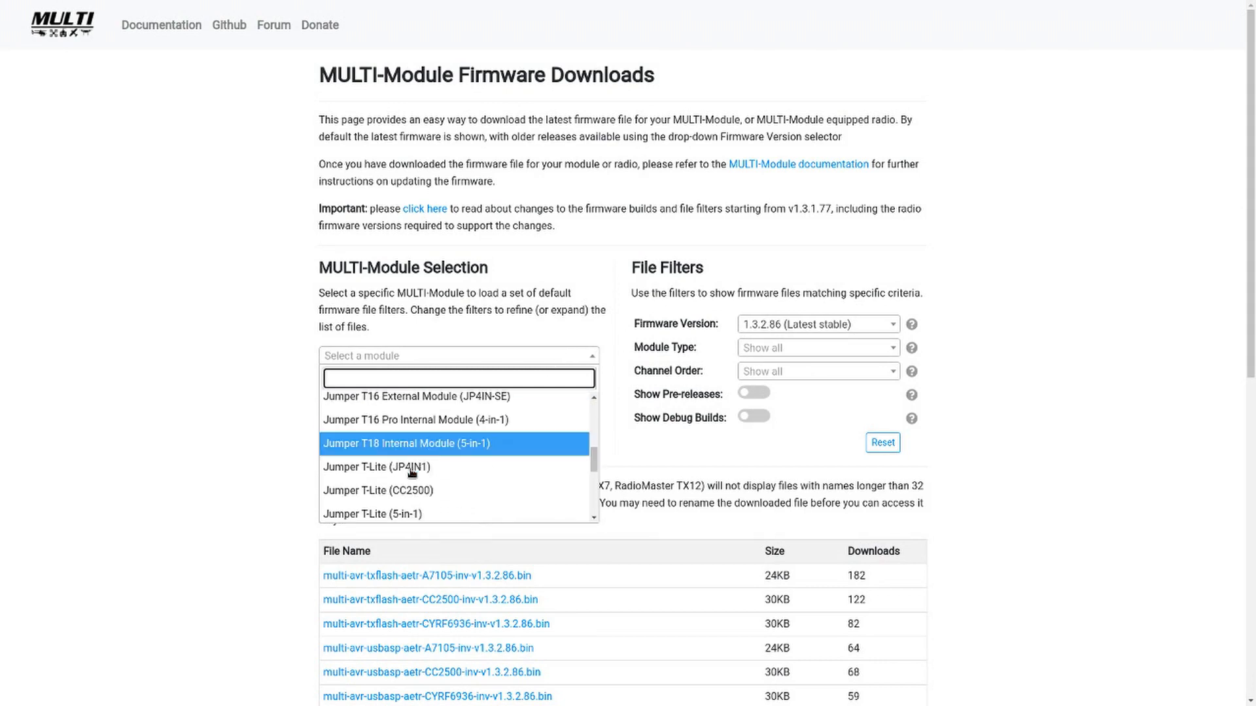
{"action": "left_click", "coordinate": [376, 467]}
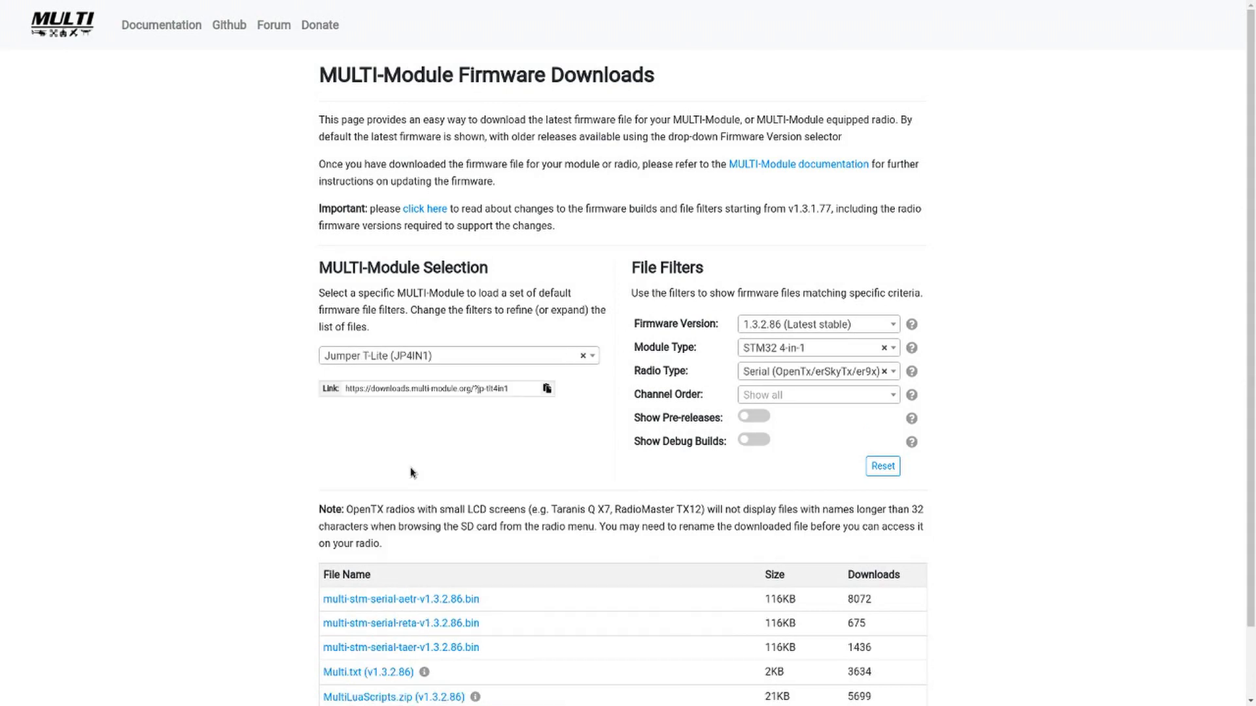
{"action": "mouse_move", "coordinate": [616, 464]}
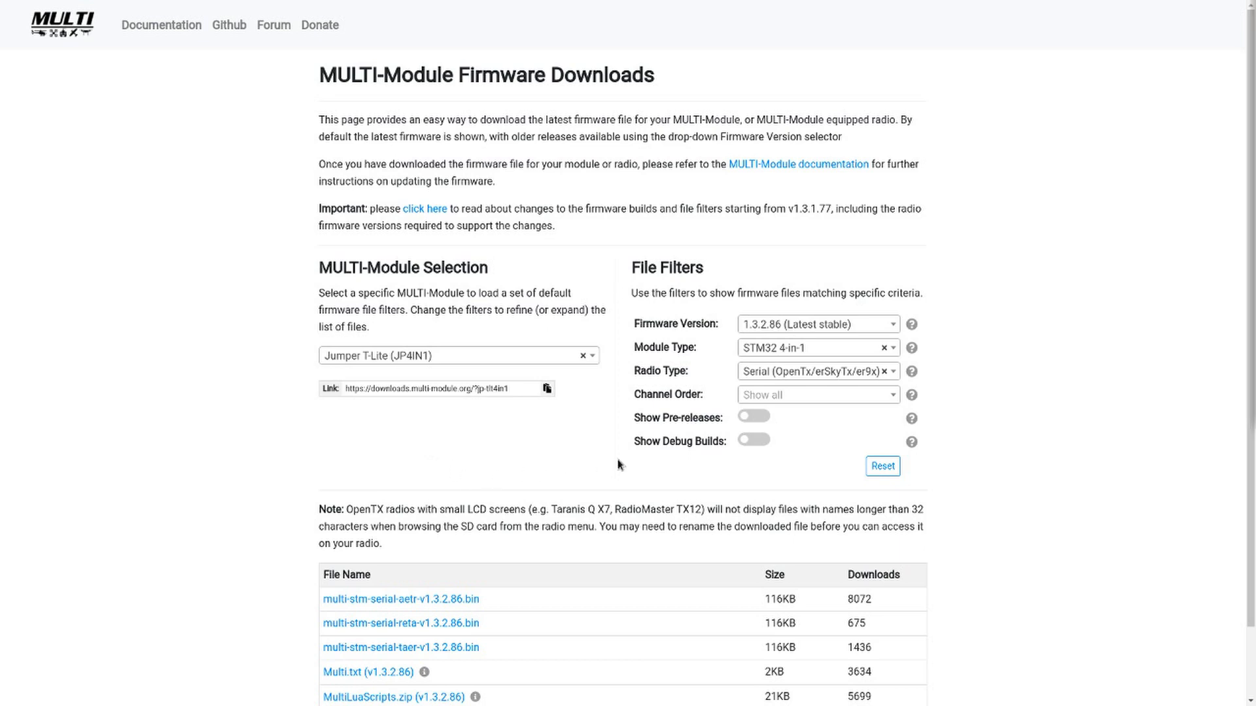
{"action": "mouse_move", "coordinate": [761, 463]}
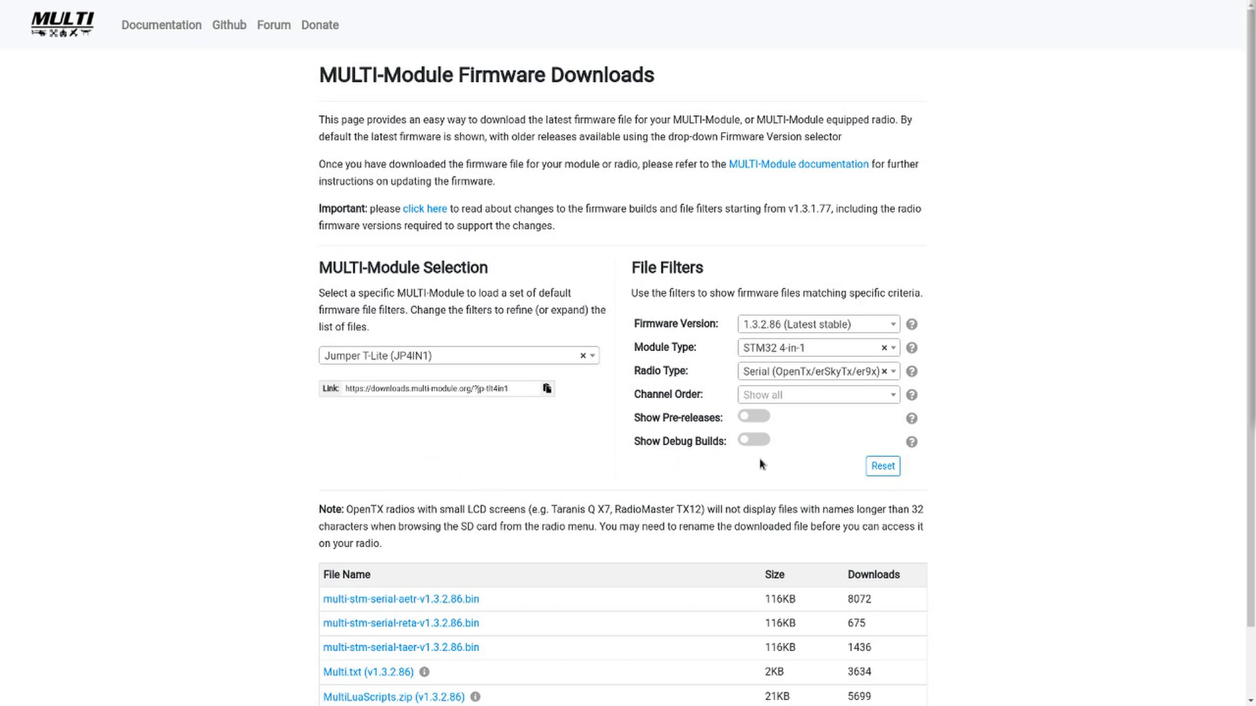
- Filter to AETR channel order and bring up link options for multi-stm-serial-aetr-v1.3.2.86.bin
{"action": "left_click", "coordinate": [816, 394]}
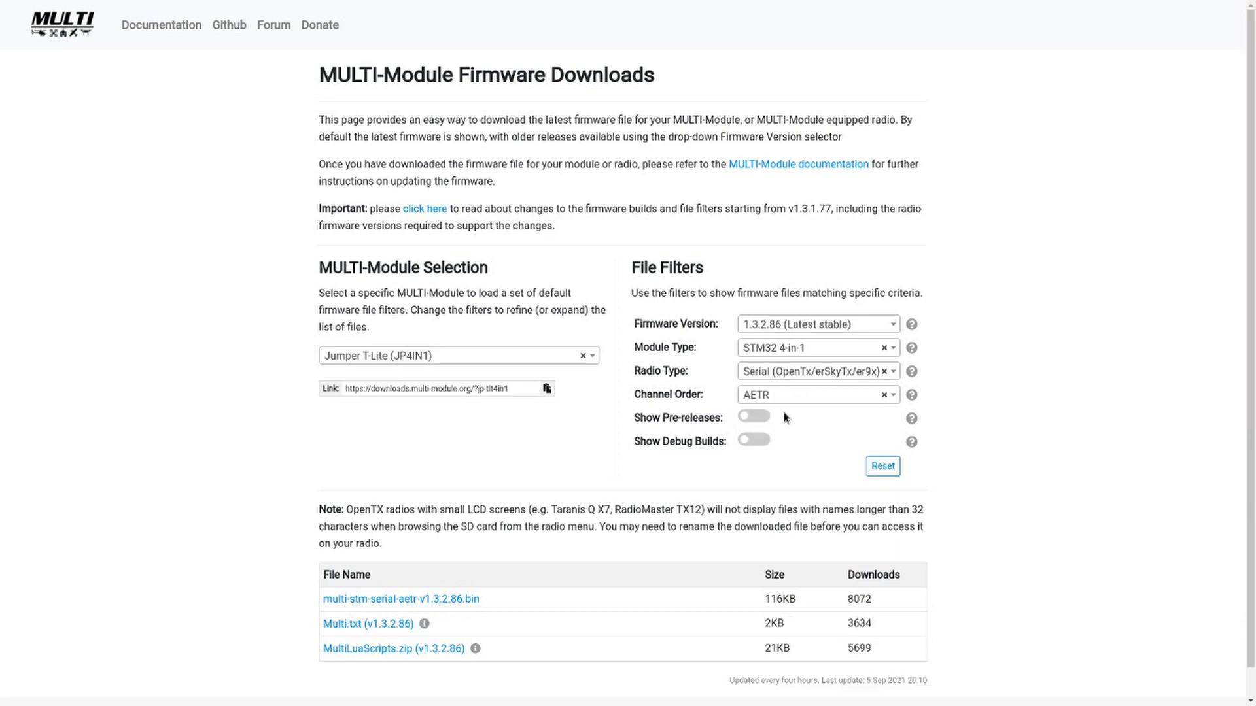
{"action": "mouse_move", "coordinate": [506, 502]}
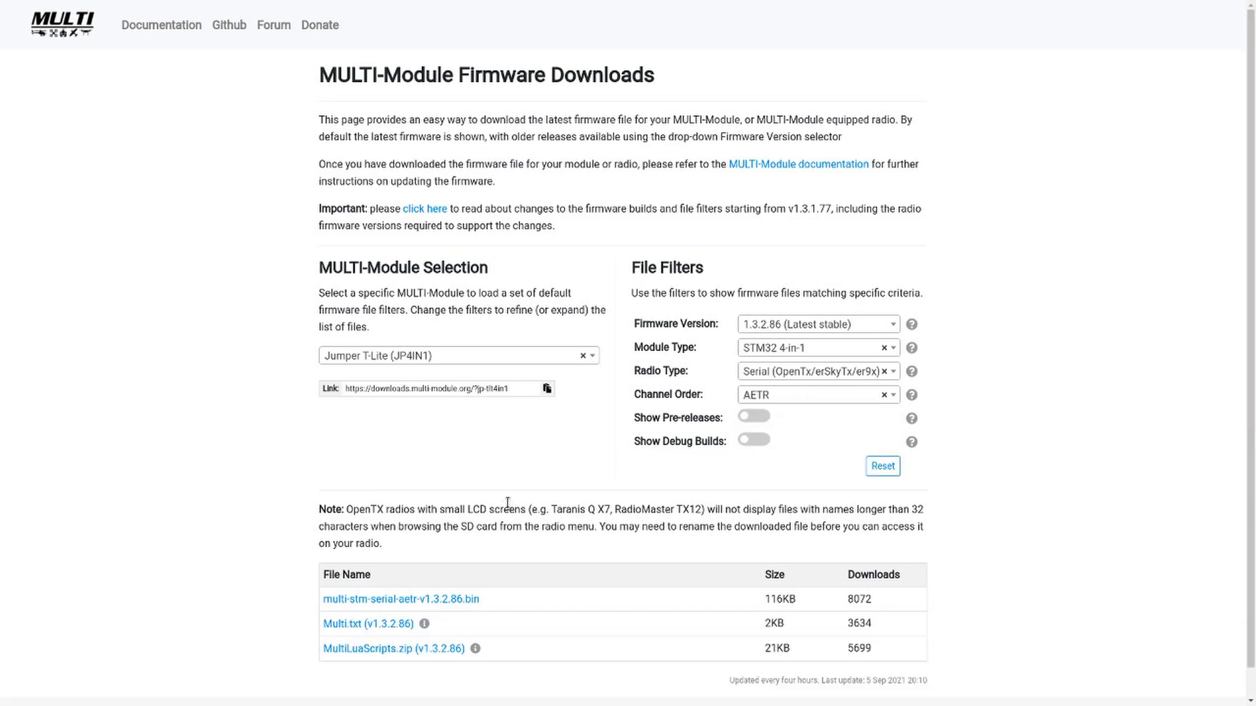
{"action": "mouse_move", "coordinate": [401, 599]}
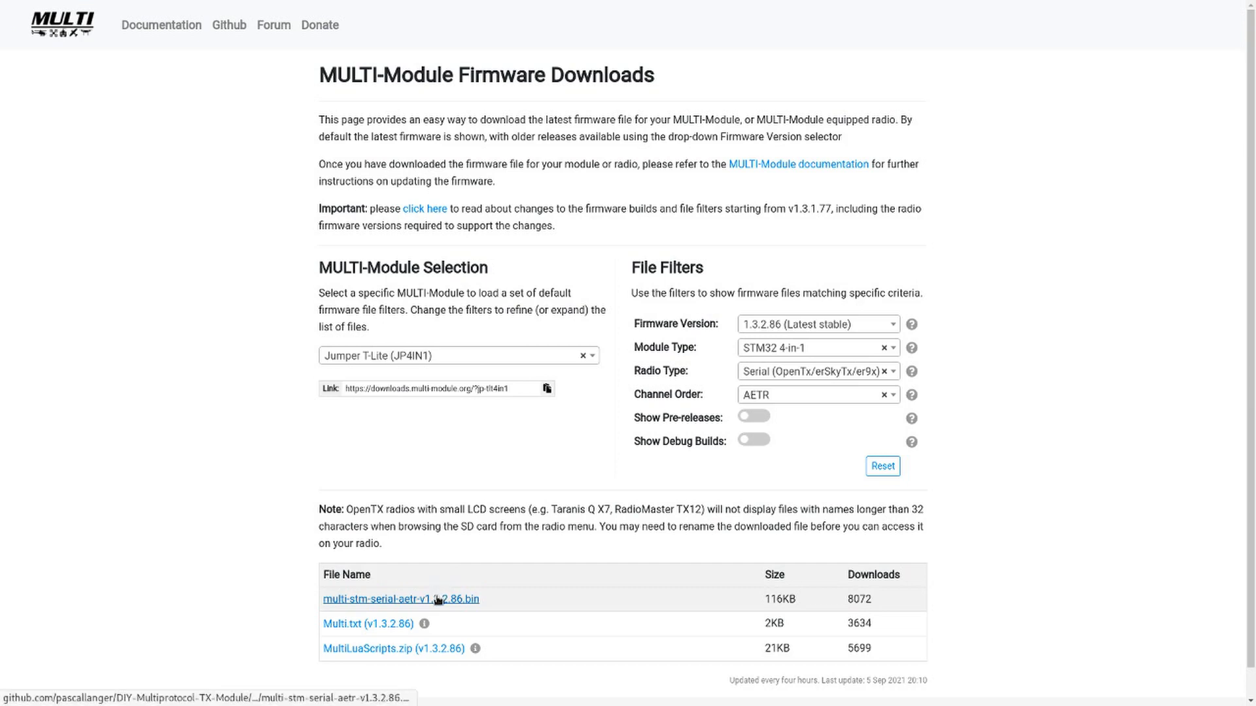
{"action": "mouse_move", "coordinate": [488, 603]}
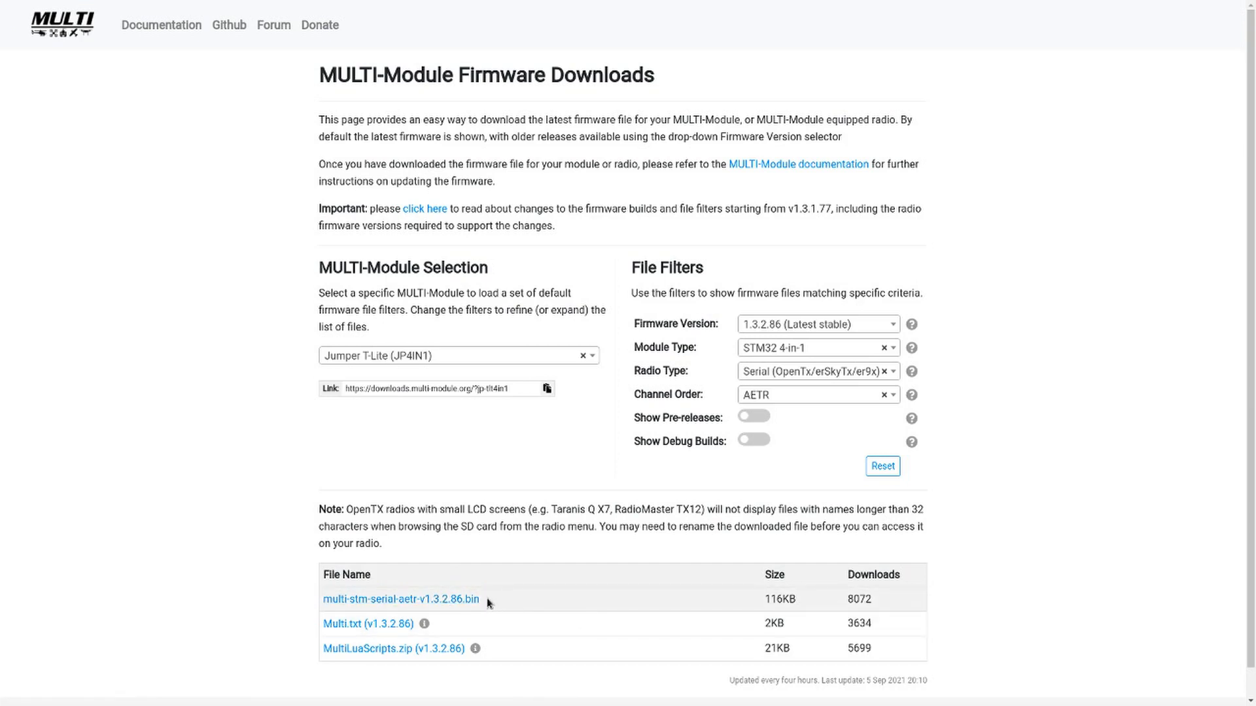
{"action": "right_click", "coordinate": [402, 599]}
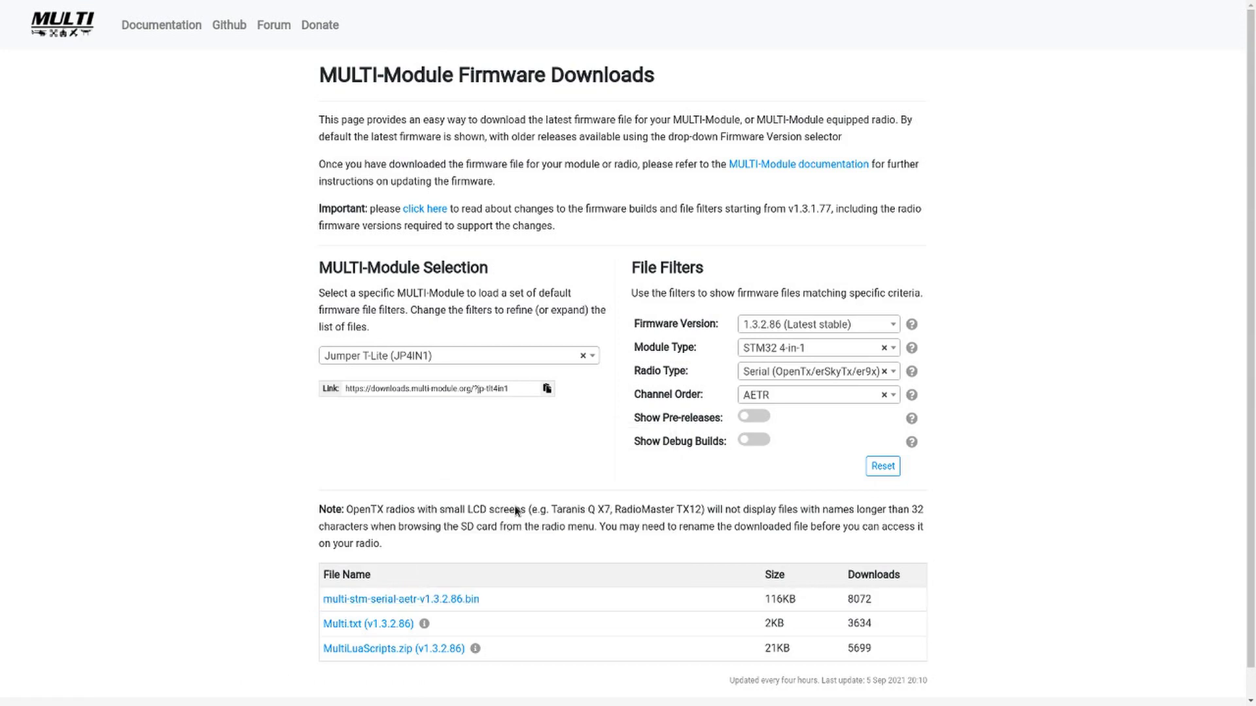
- Save the link as multi-aetr-v1.3.2.86.bin into the mounted SD card's FIRMWARE folder
{"action": "left_click", "coordinate": [400, 599]}
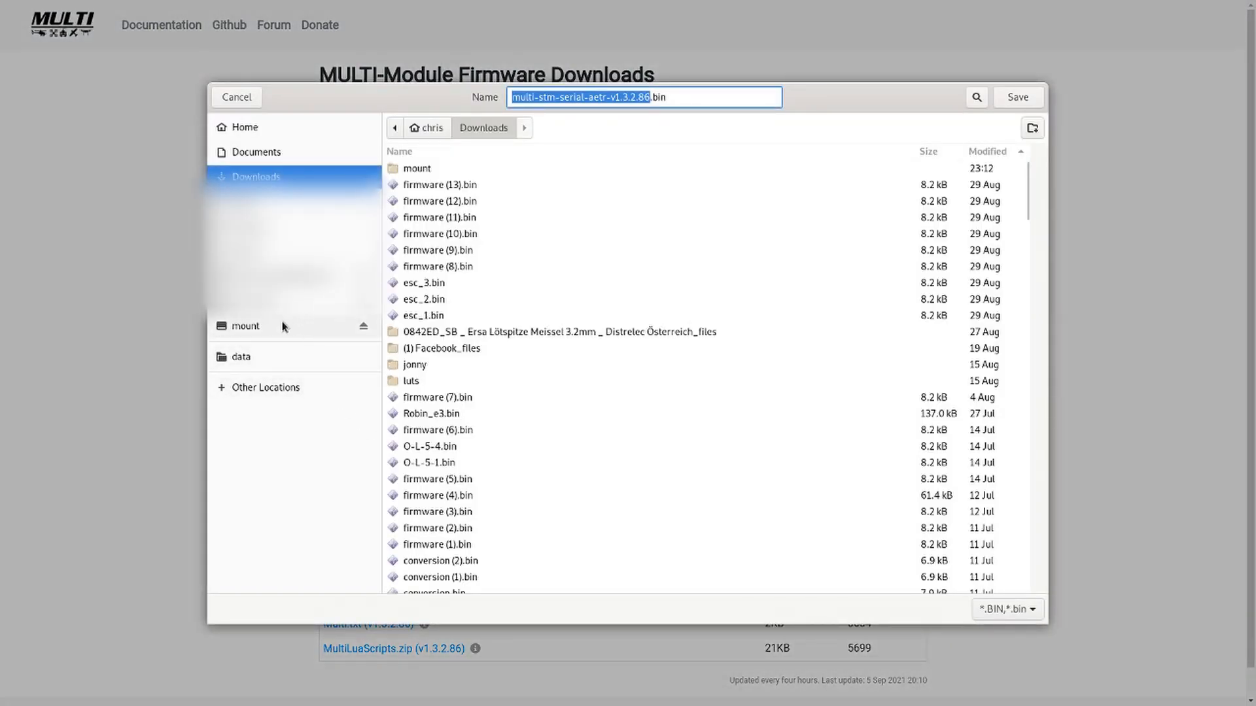
{"action": "left_click", "coordinate": [245, 326]}
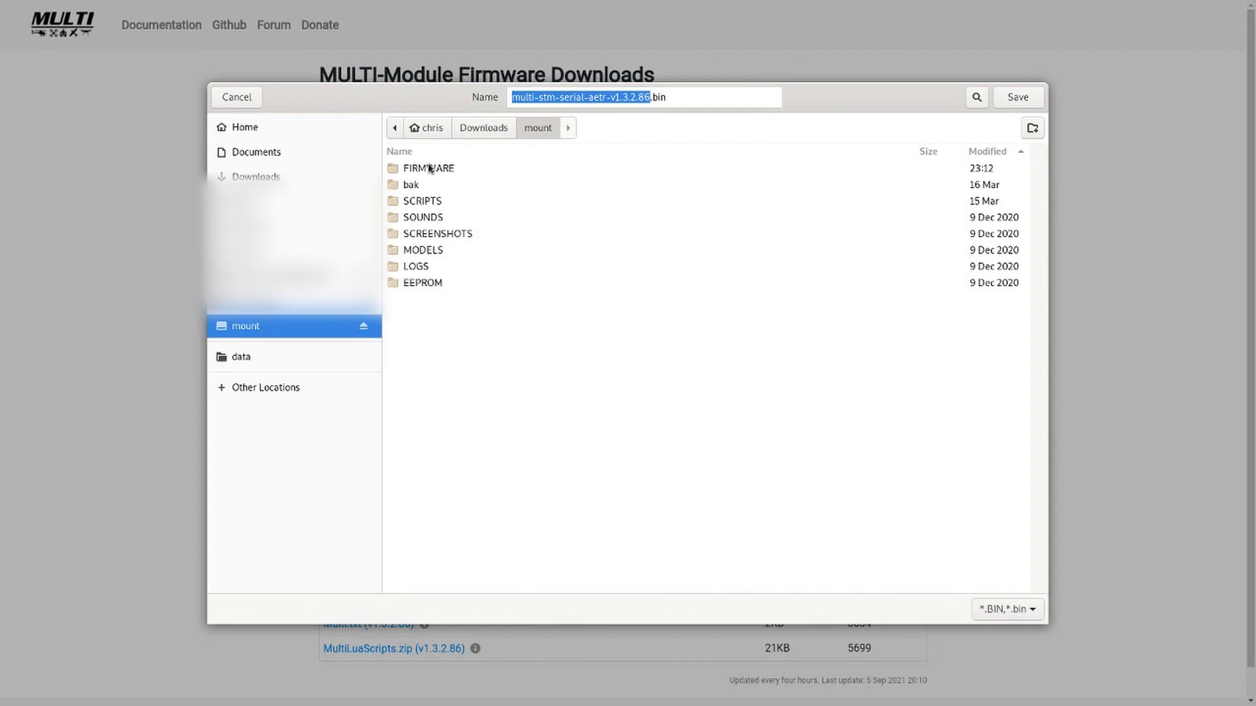
{"action": "double_click", "coordinate": [429, 169]}
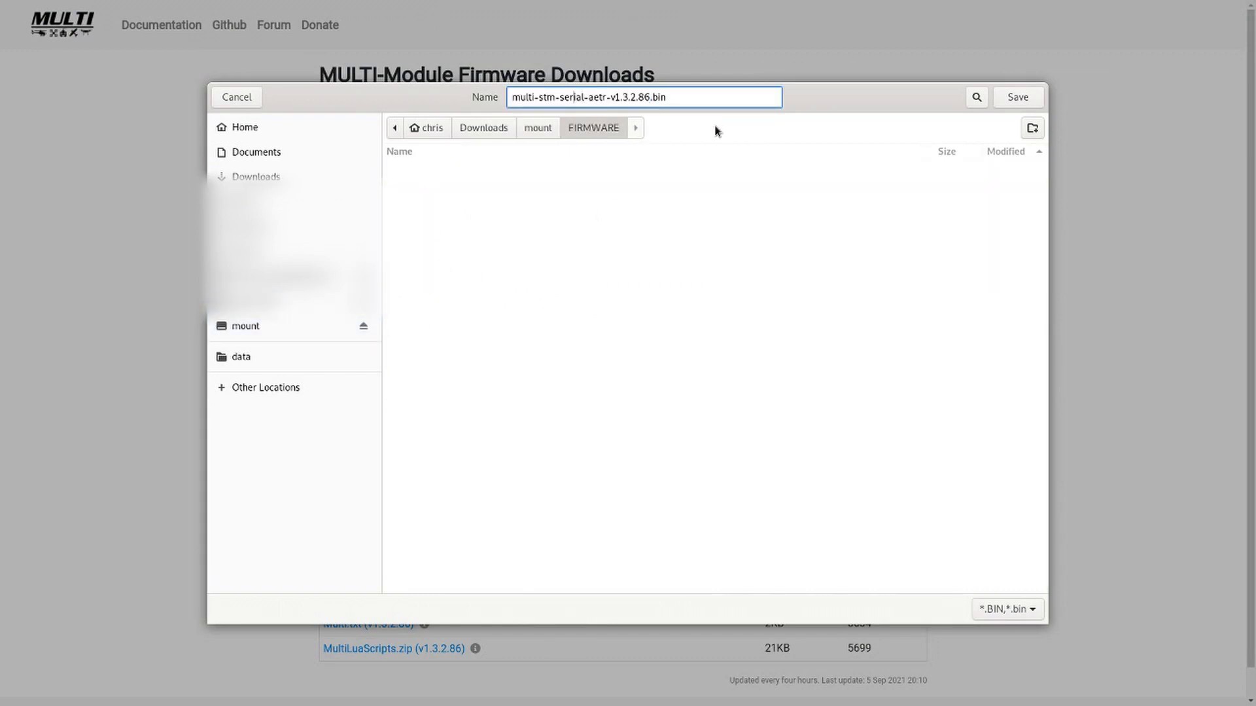
{"action": "double_click", "coordinate": [567, 97]}
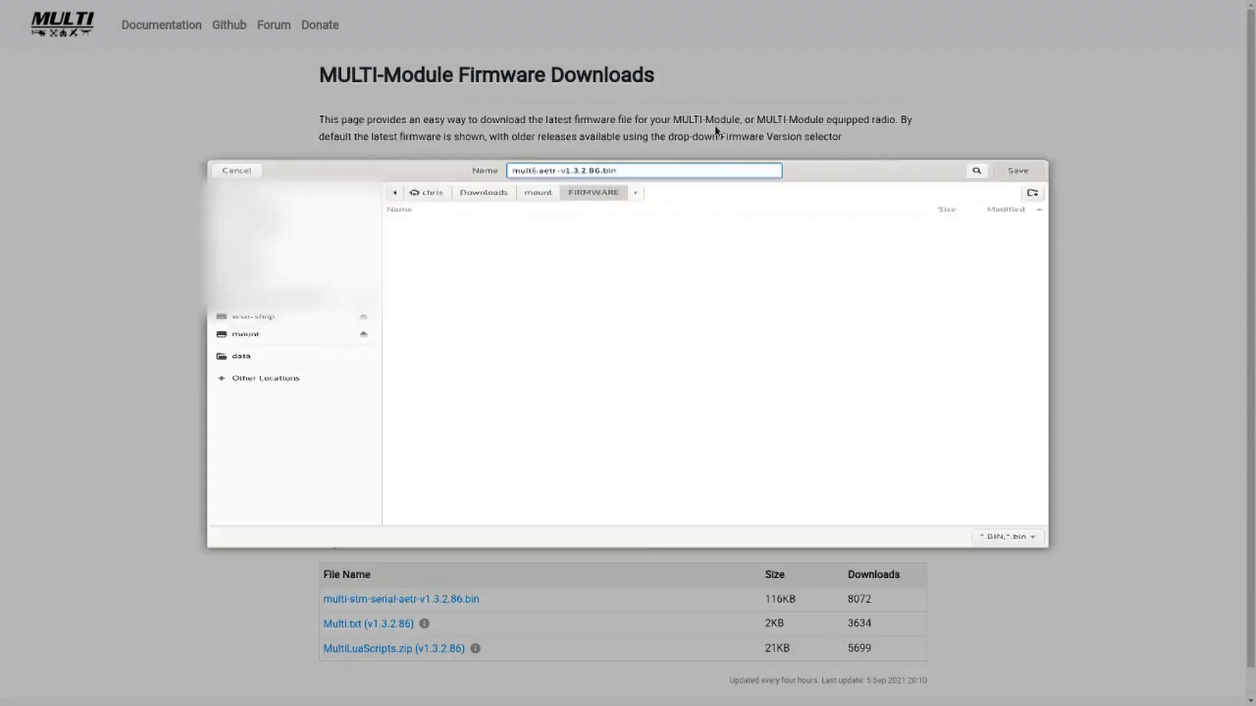
{"action": "left_click", "coordinate": [1017, 170]}
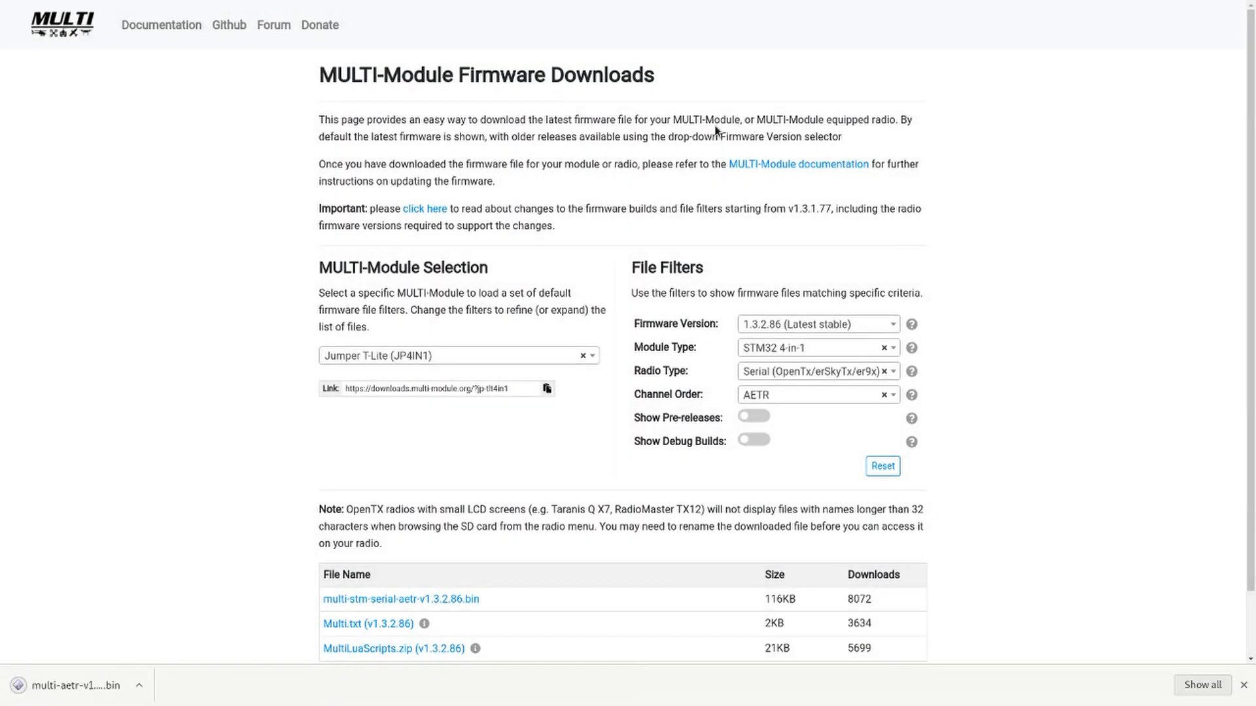